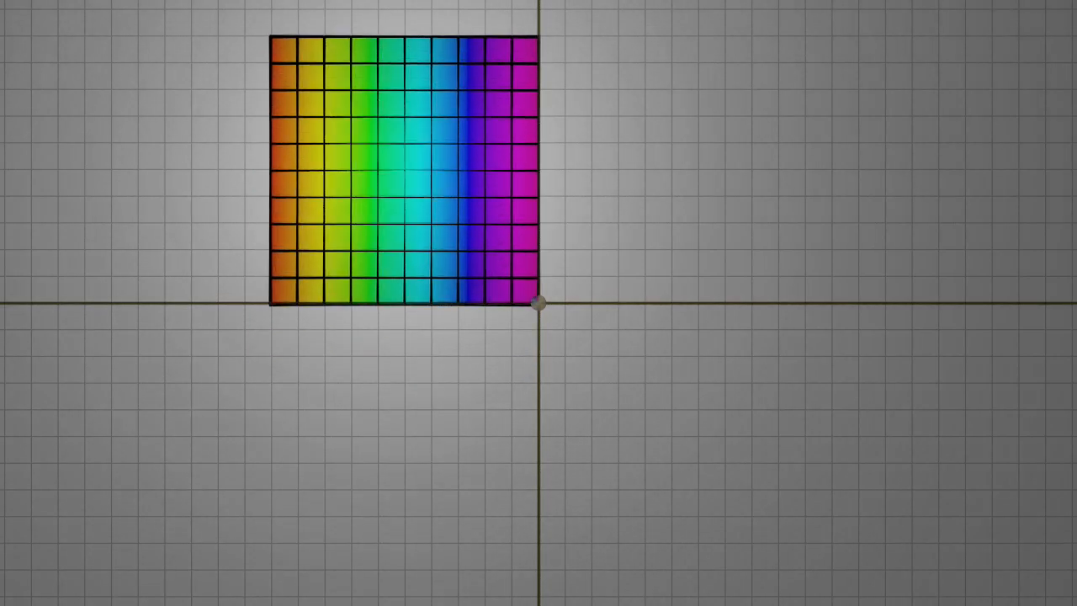
Drag the rainbow 10×10 grid square right until its centre sits on the origin.
{"action": "left_click_drag", "start_coordinate": [402, 177], "coordinate": [682, 177]}
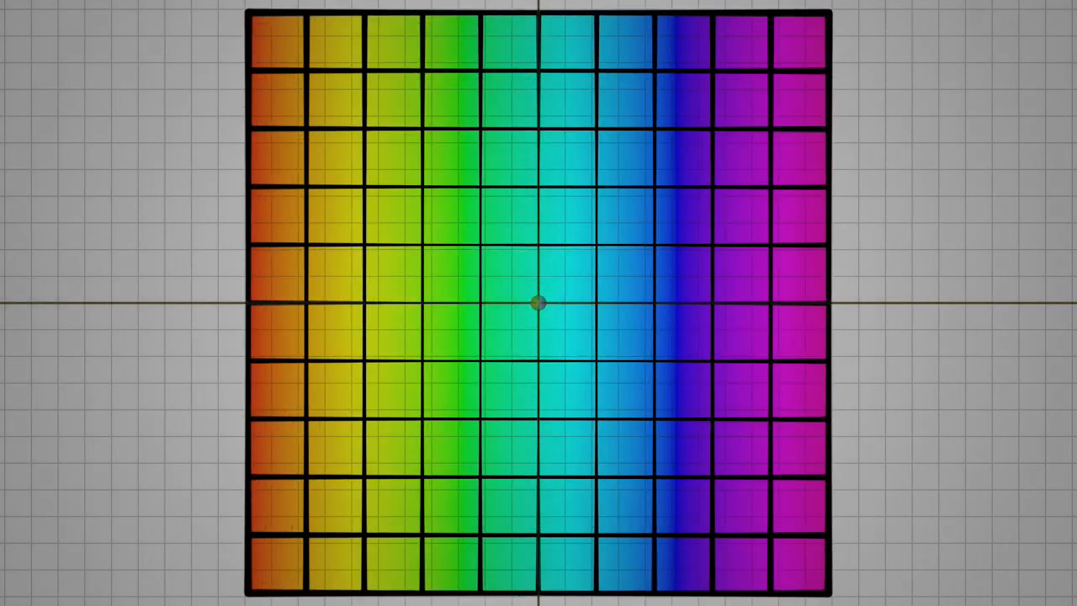
{"action": "scroll", "scroll_direction": "down", "scroll_amount": 3}
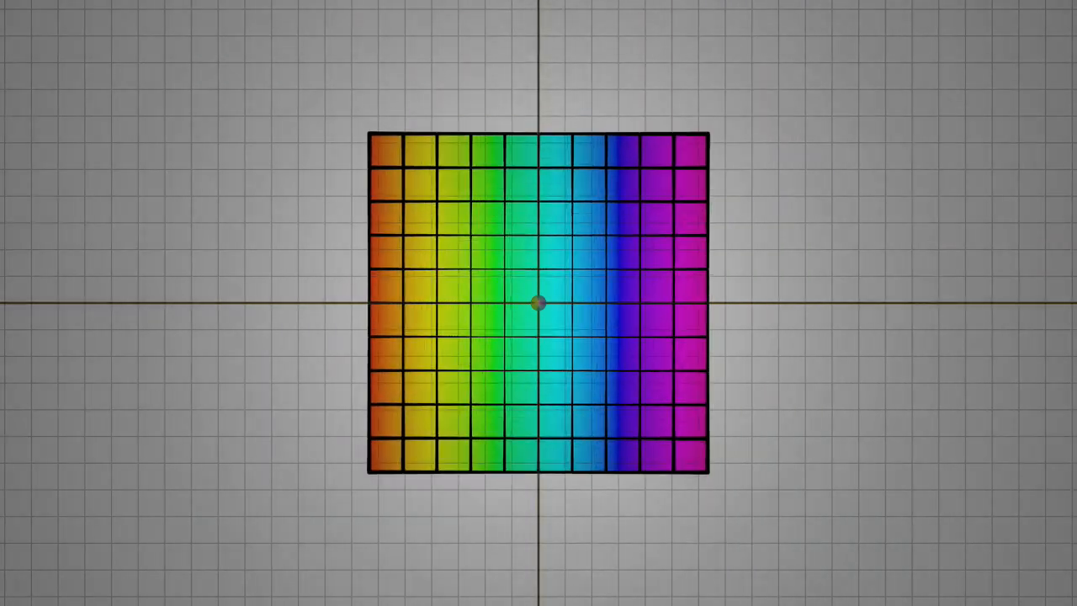